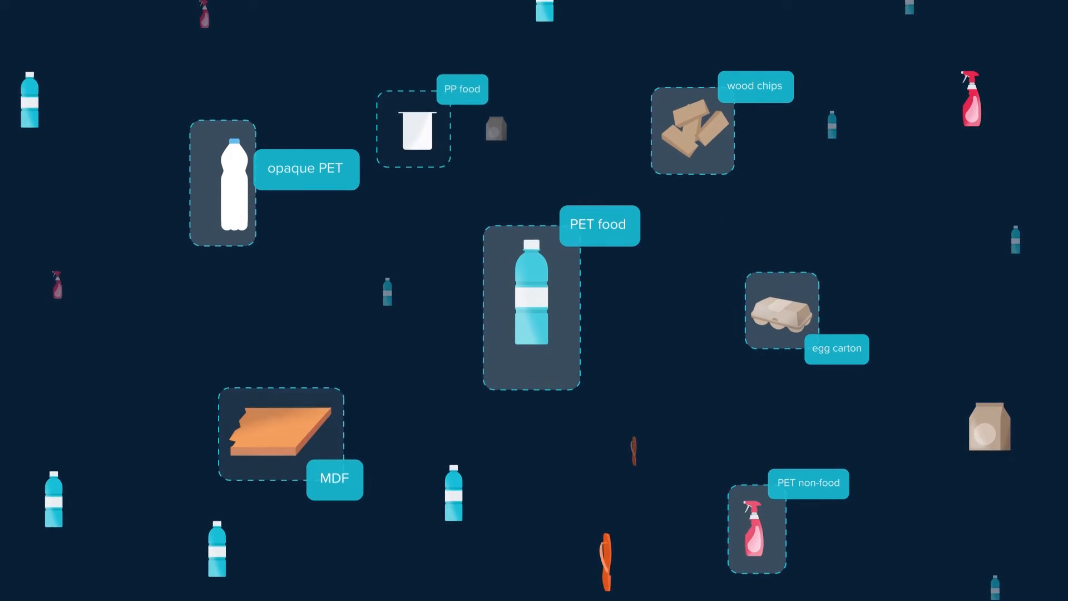
scroll("down", 3)
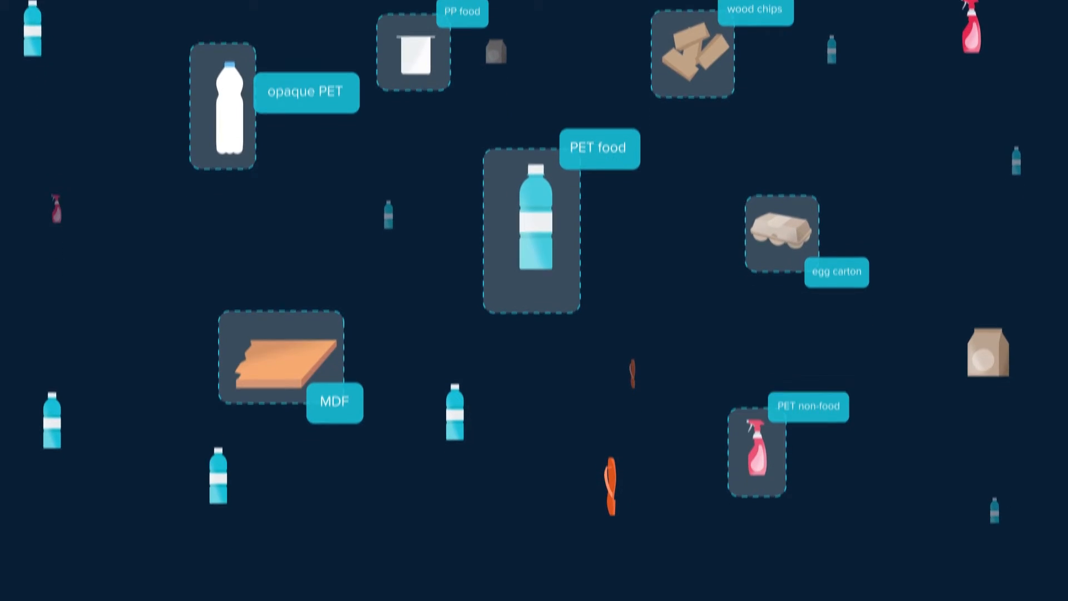